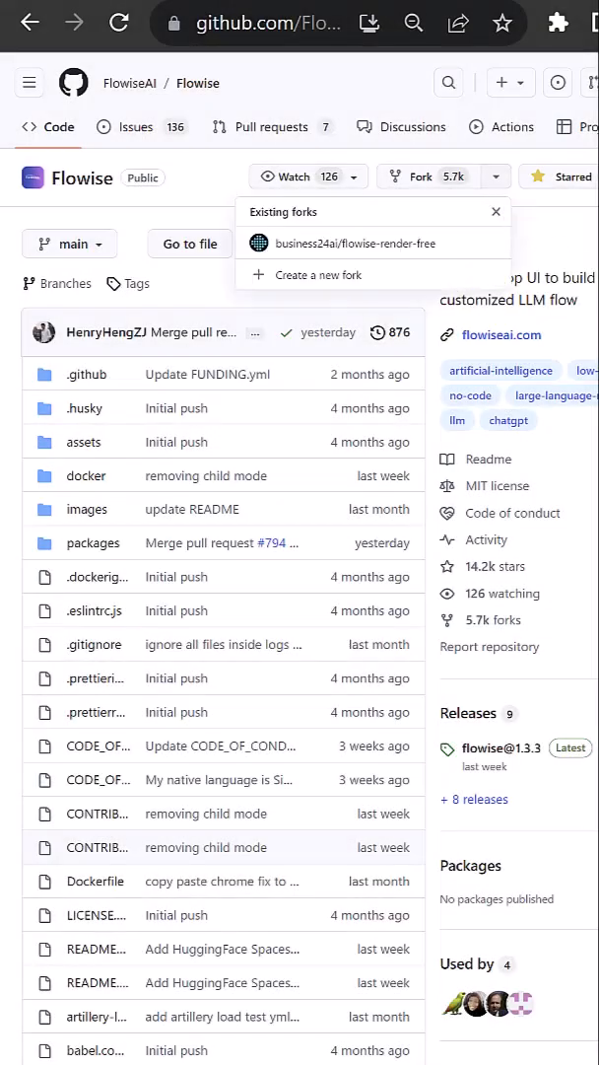
- Check the existing fork of the Flowise repository from the Fork dropdown
{"action": "left_click", "coordinate": [365, 242]}
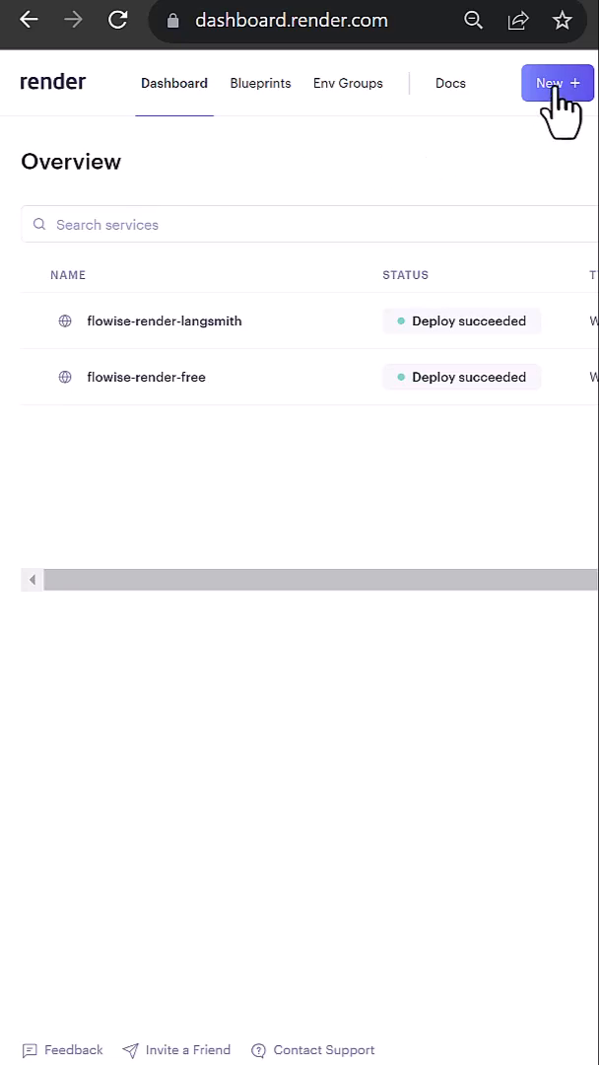
- Create a new web service with Node runtime, yarn build/start commands and the Free instance type
{"action": "left_click", "coordinate": [556, 83]}
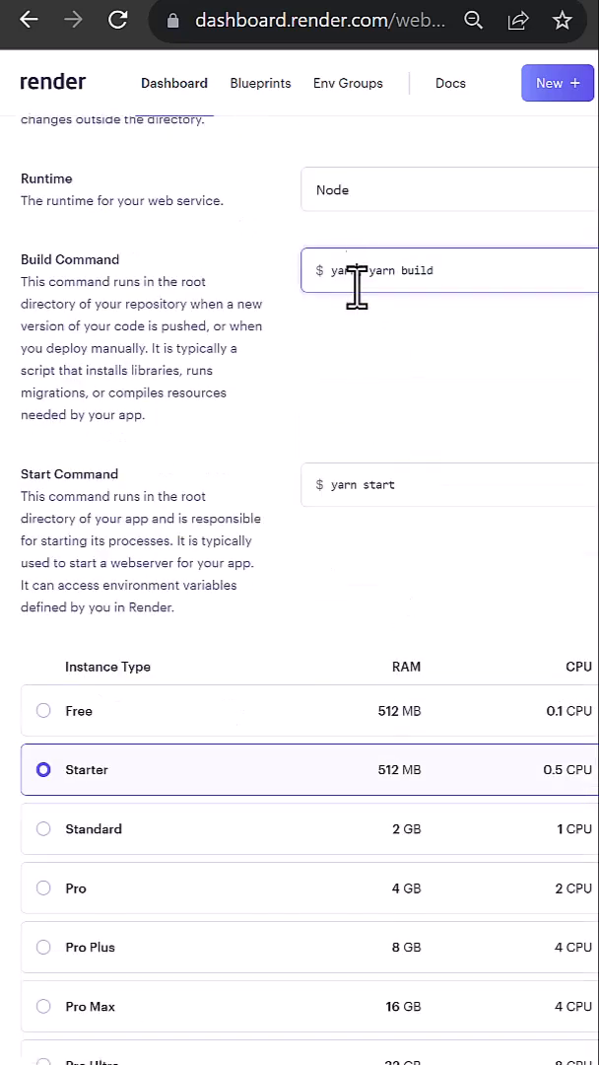
{"action": "scroll", "scroll_direction": "down", "scroll_amount": 3}
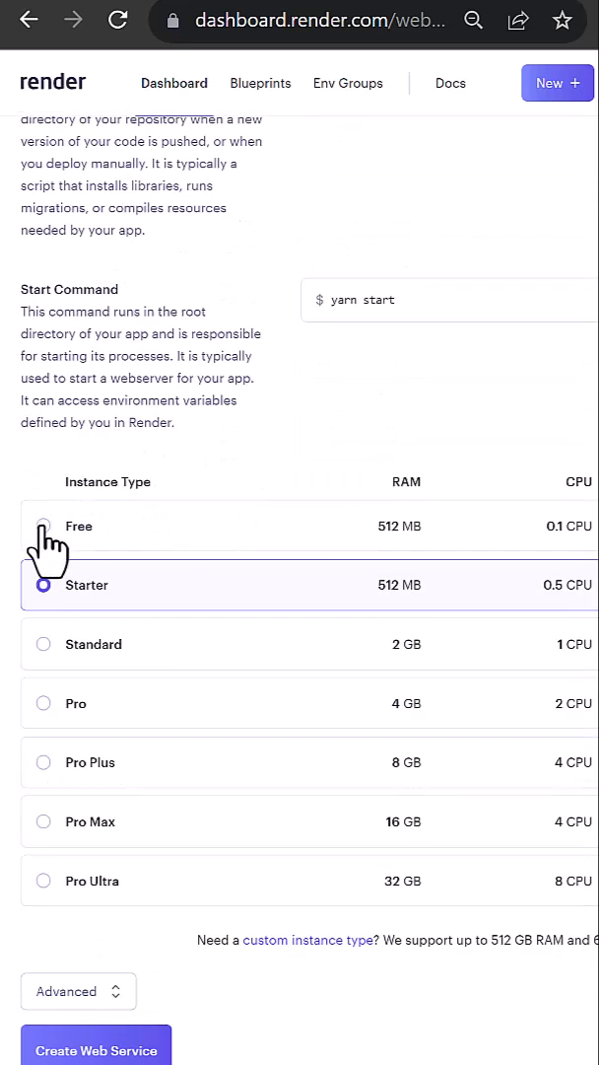
{"action": "left_click", "coordinate": [44, 525]}
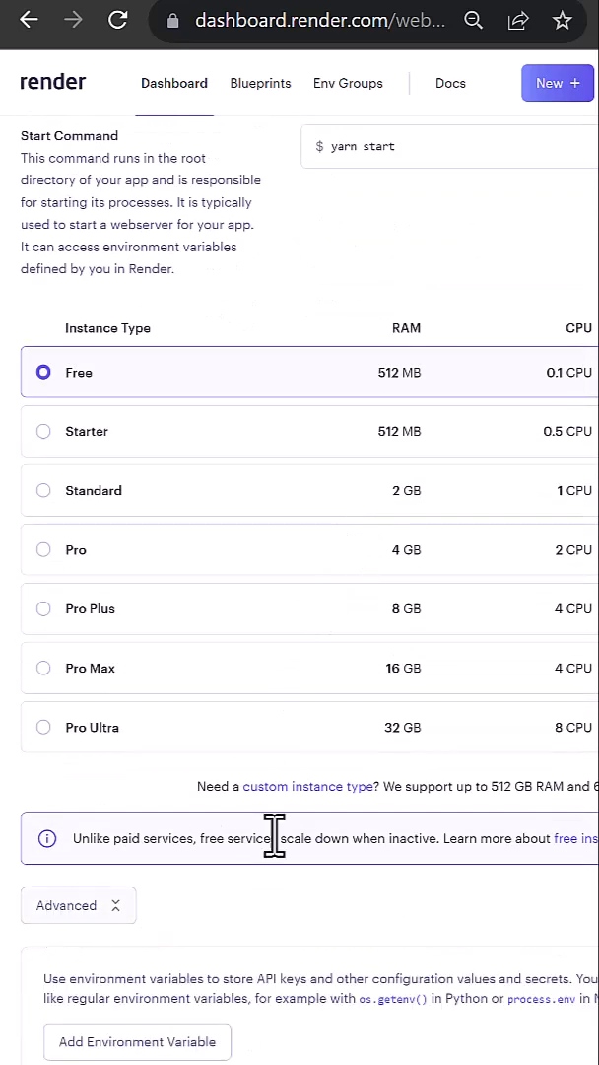
{"action": "scroll", "scroll_direction": "down", "scroll_amount": 3}
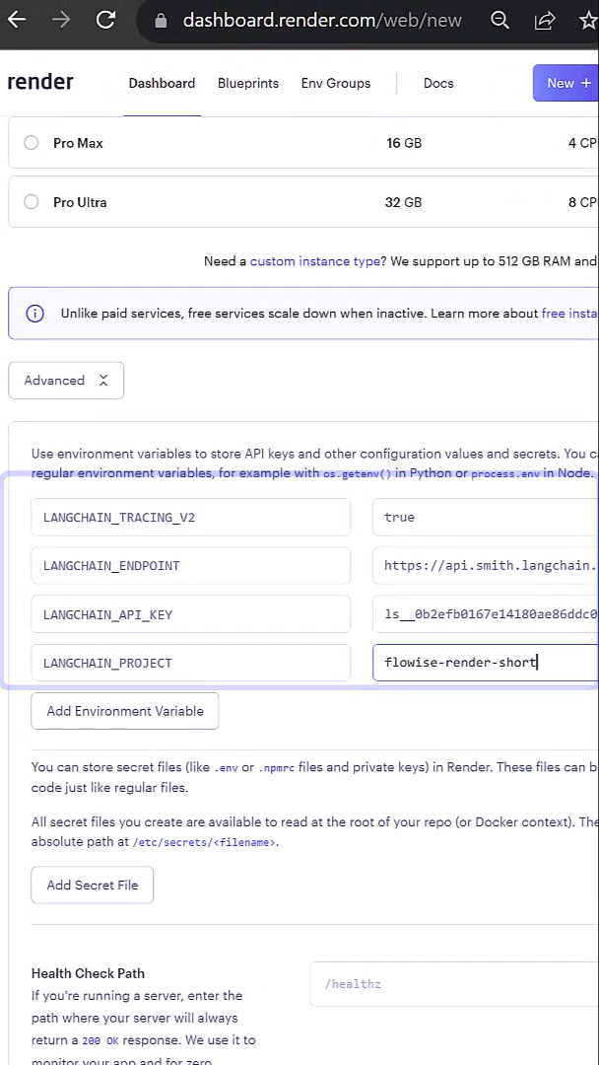
- Create the render-flowise-short web service with the LANGCHAIN_* variables and visit its deployed URL
{"action": "scroll", "scroll_direction": "down", "scroll_amount": 3}
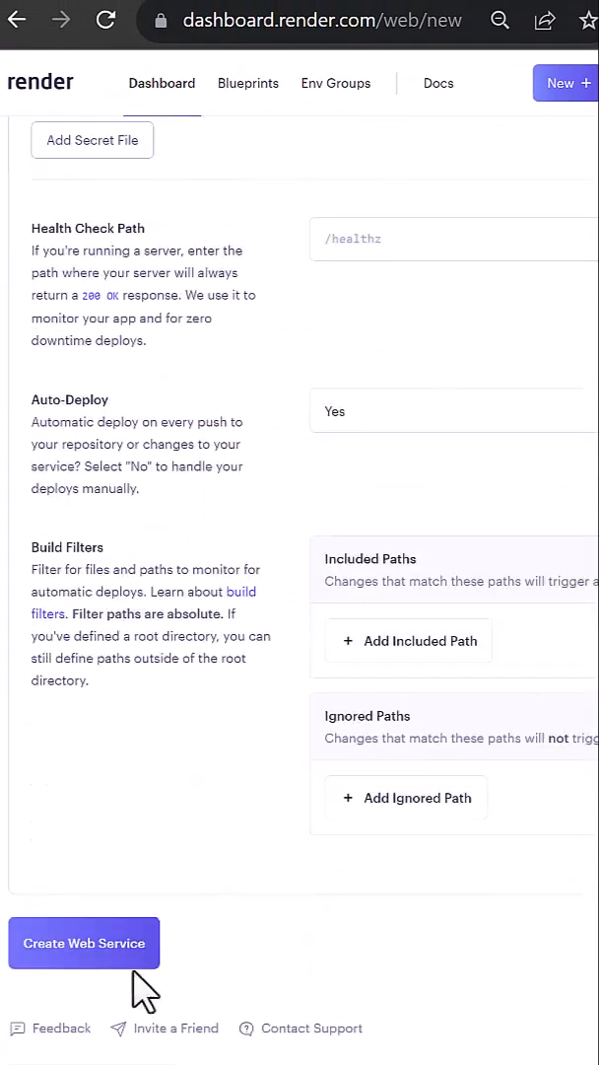
{"action": "left_click", "coordinate": [82, 942]}
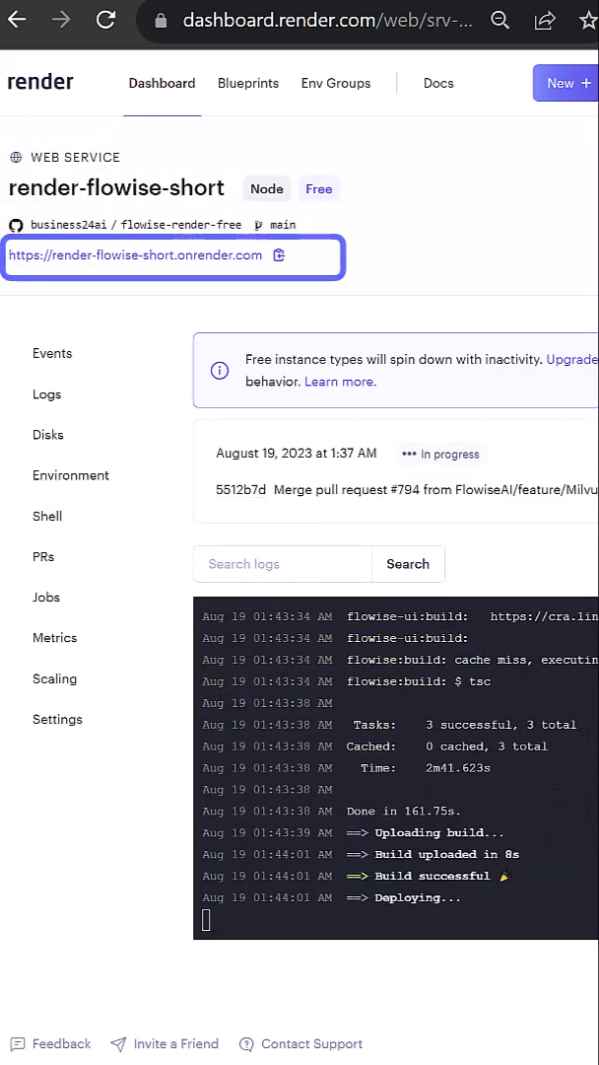
{"action": "left_click", "coordinate": [138, 256]}
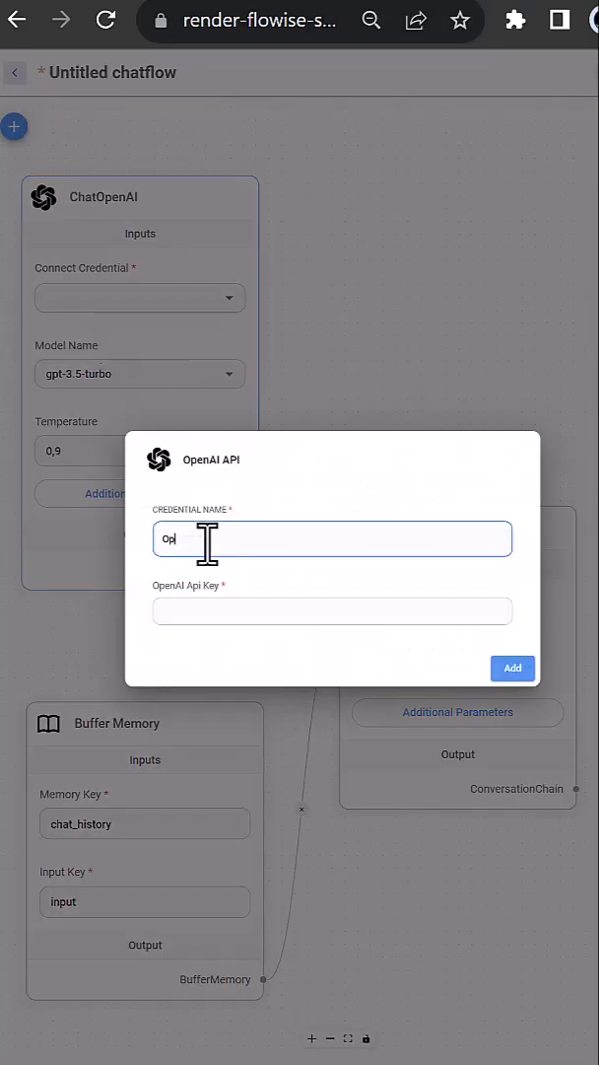
- Save the new OpenAI credential and name the chatflow 'flowise-render-short'
{"action": "left_click", "coordinate": [513, 667]}
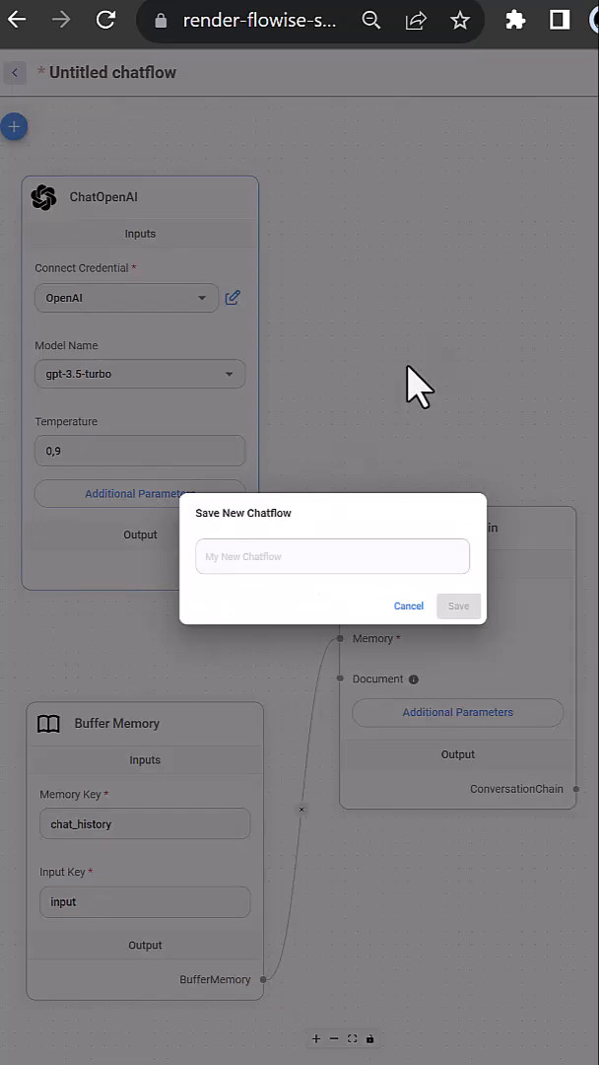
{"action": "type", "text": "flowise-render-short"}
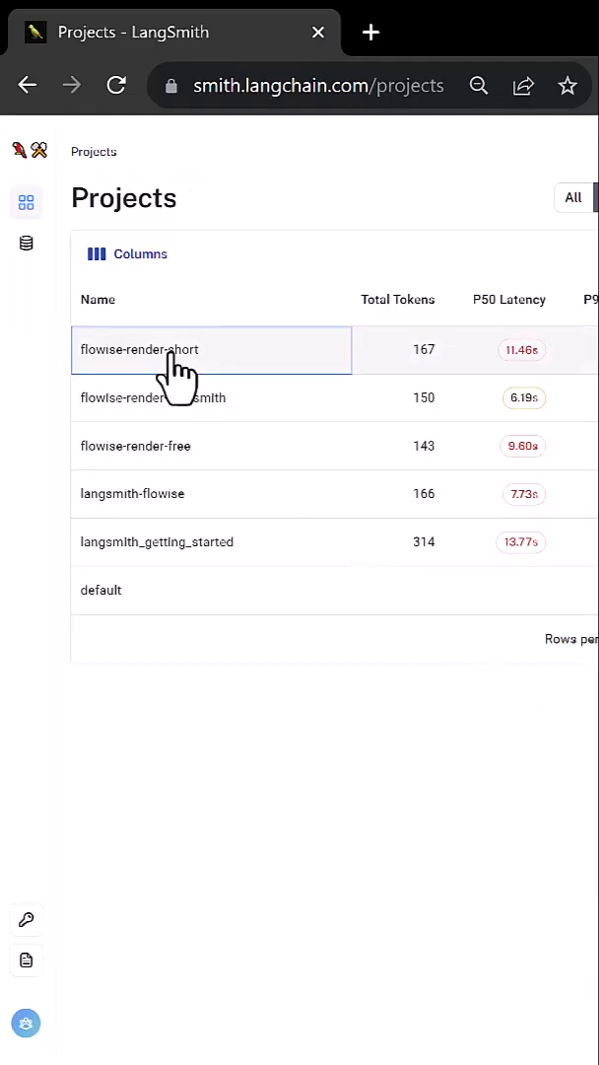
- View the ConversationChain trace in the flowise-render-short project with its Dublin answer
{"action": "left_click", "coordinate": [142, 349]}
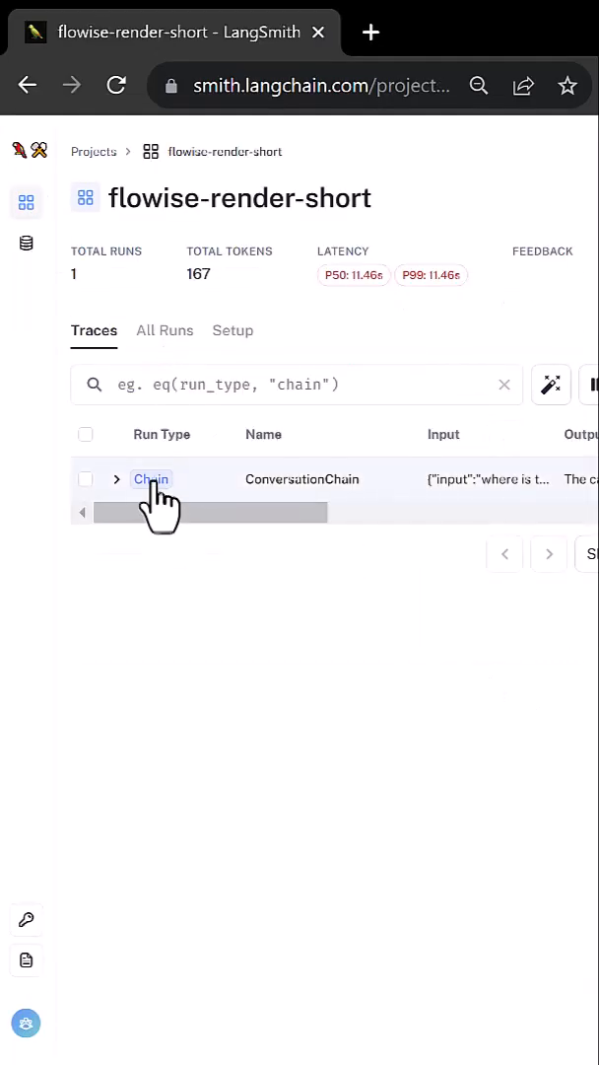
{"action": "left_click", "coordinate": [150, 479]}
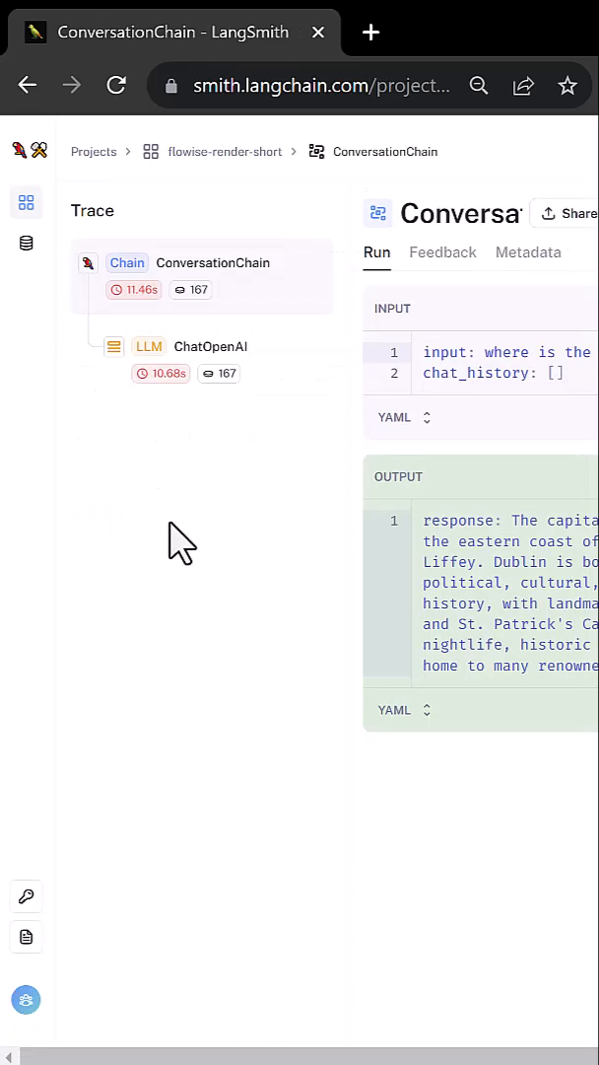